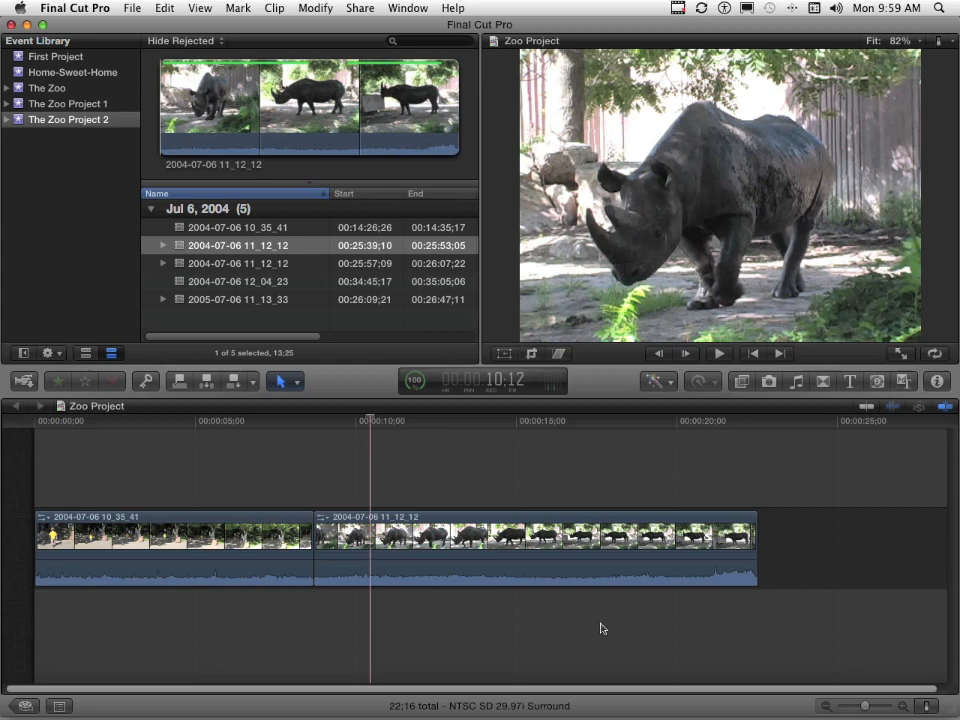
mouse_move(240, 465)
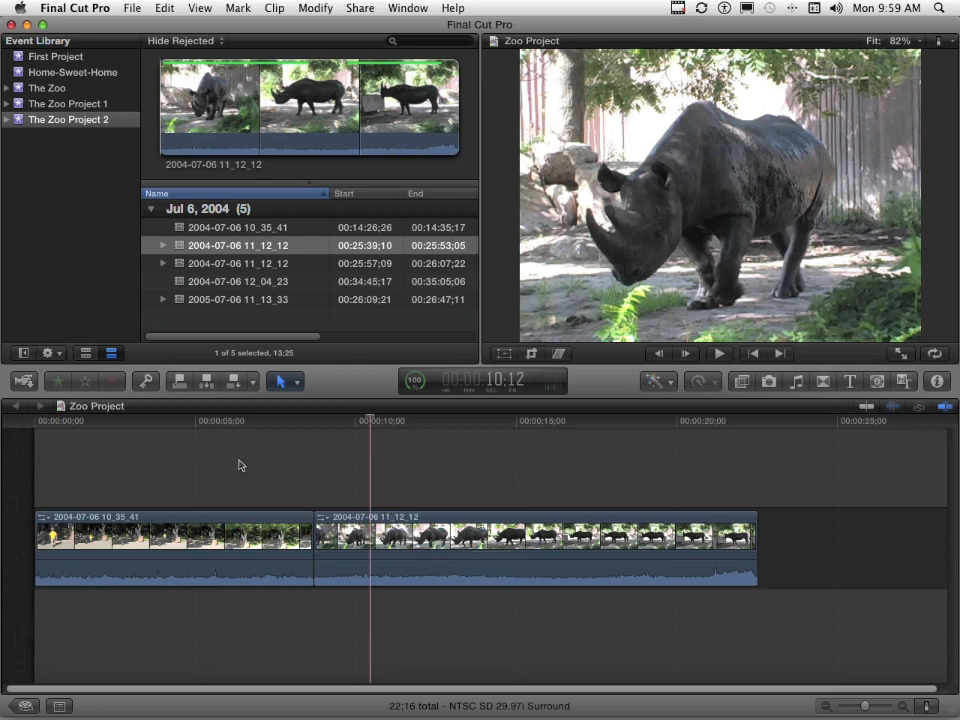
- Select both zoo clips and expand their audio into separate waveforms
click(410, 618)
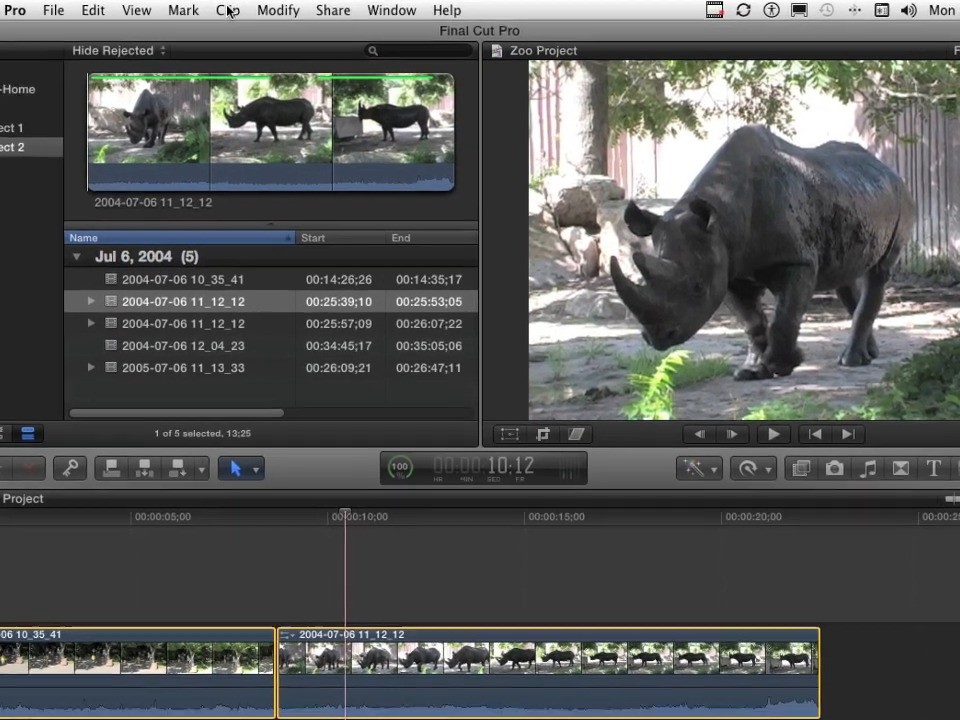
click(205, 10)
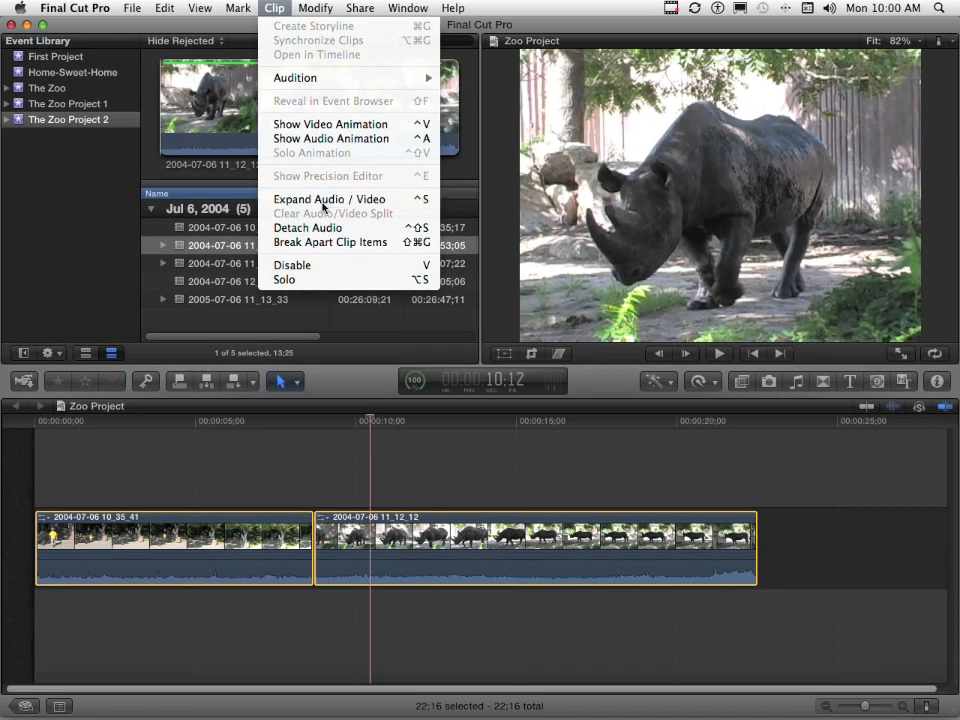
click(307, 228)
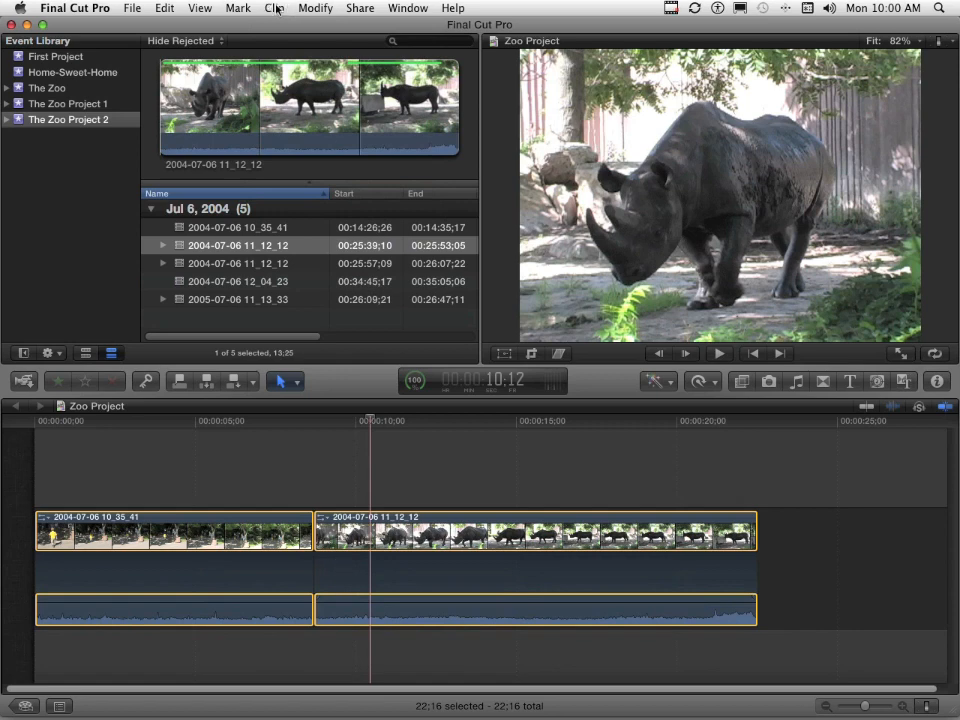
- Collapse the audio back into the clips and place the playhead within the rhino clip
click(274, 8)
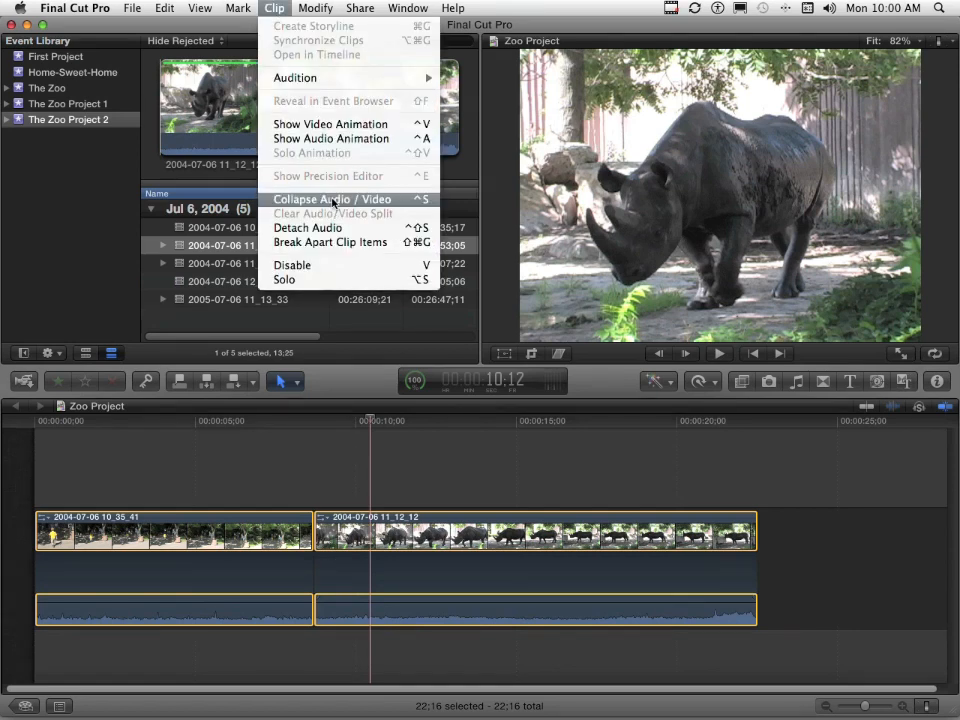
click(330, 199)
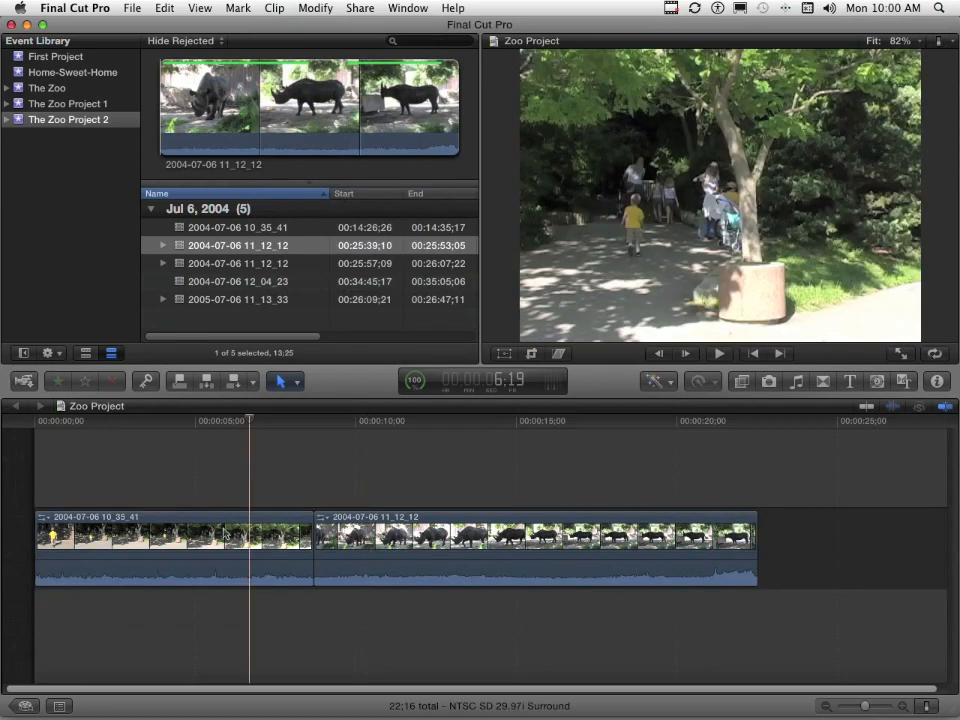
mouse_move(184, 567)
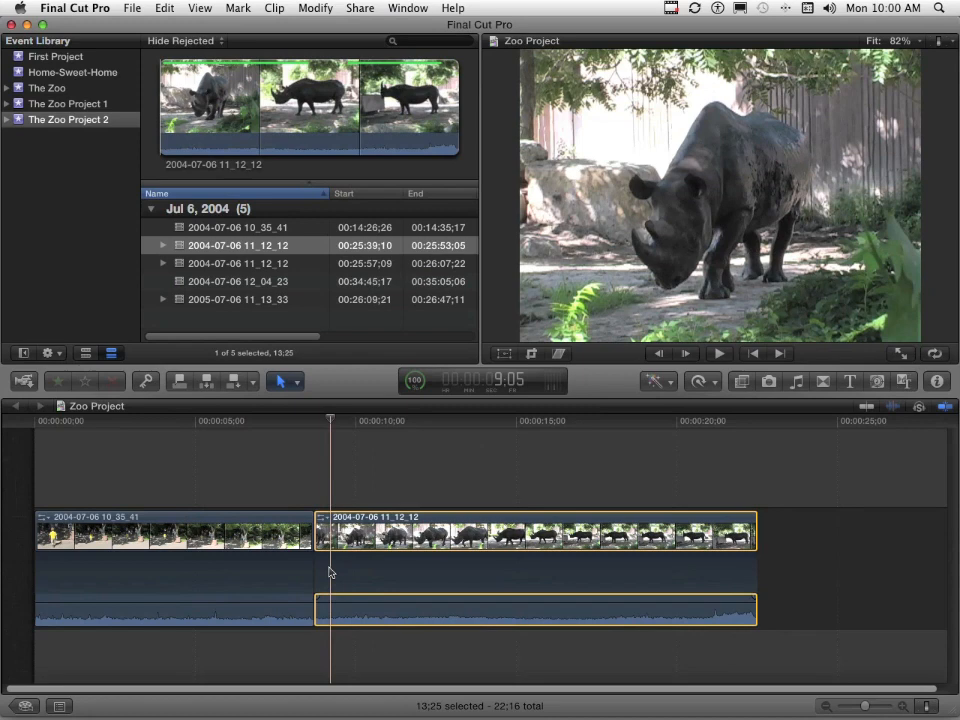
mouse_move(297, 424)
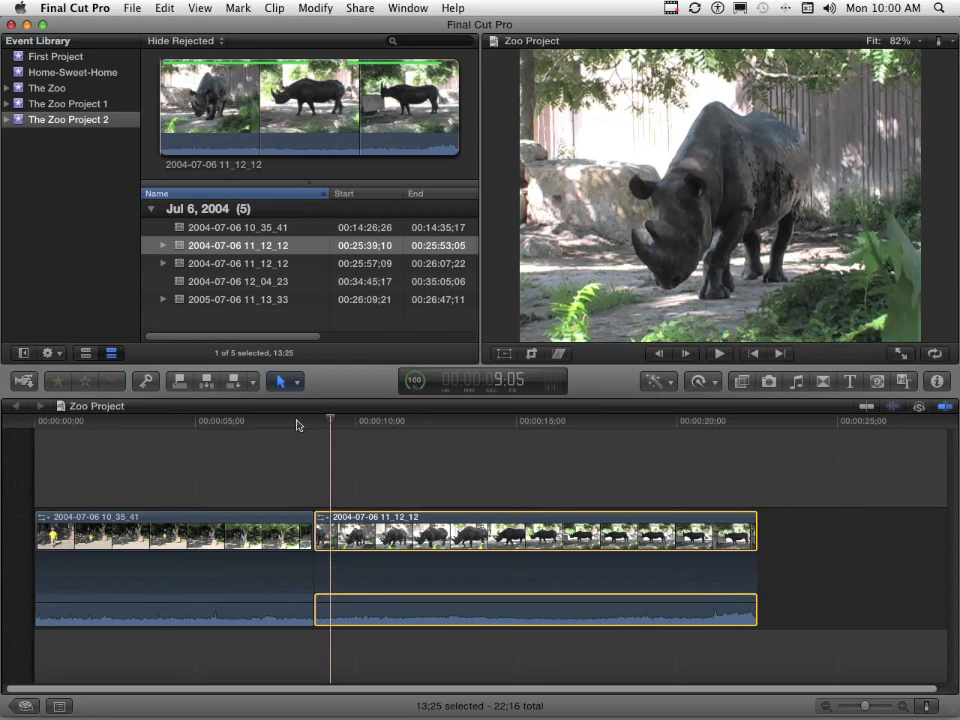
click(718, 353)
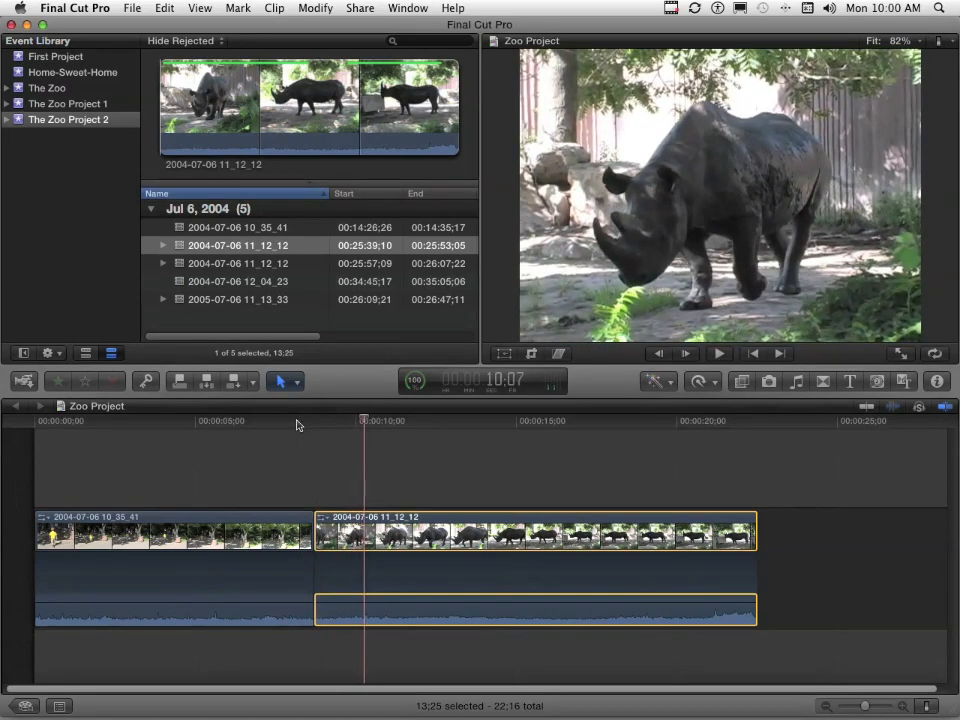
click(718, 353)
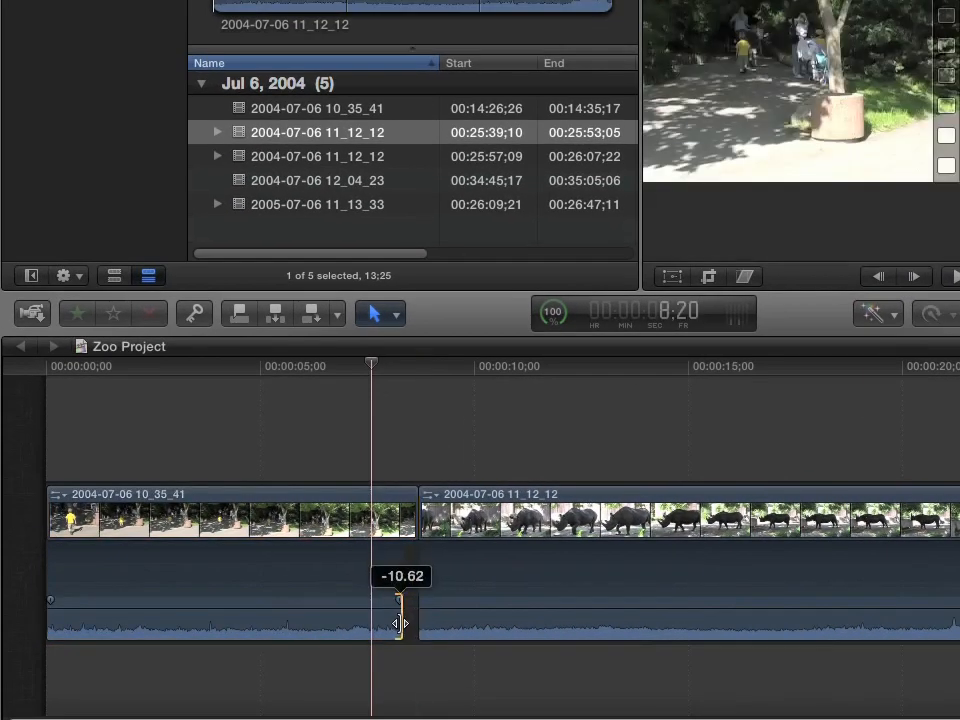
- Drag the audio edit point between the clips to form a J-cut, rhino audio starting early
drag(398, 620, 385, 620)
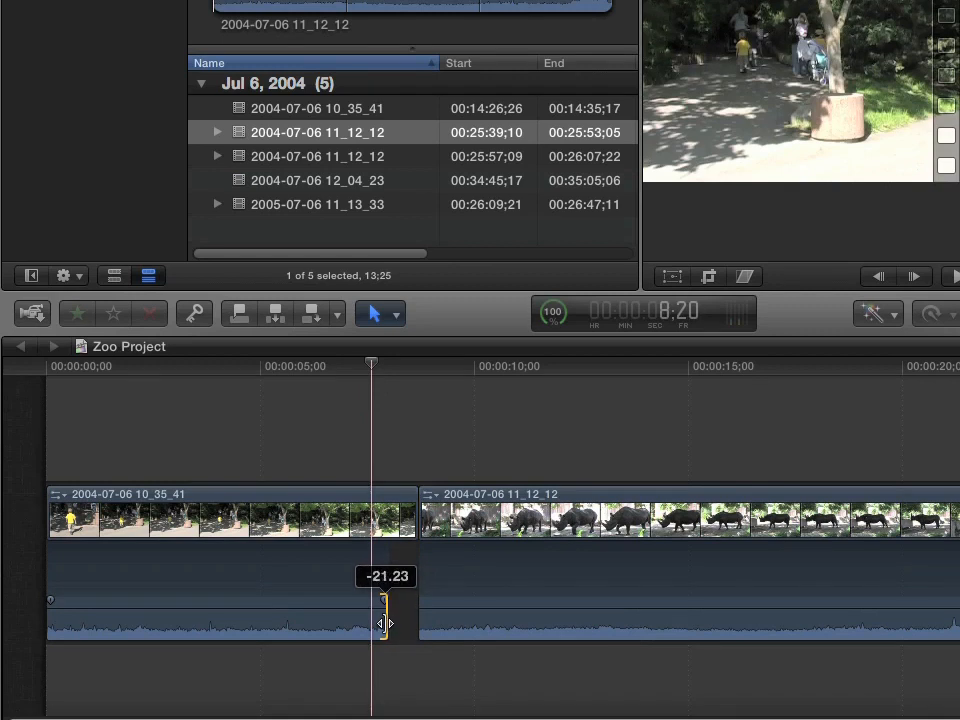
drag(385, 623, 378, 623)
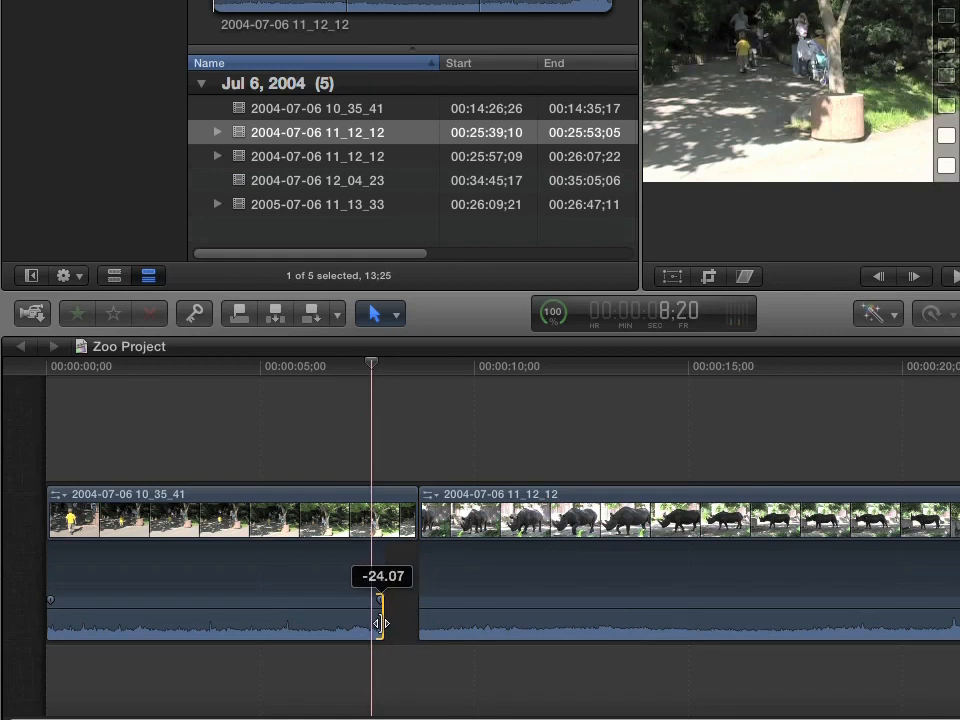
drag(380, 620, 420, 618)
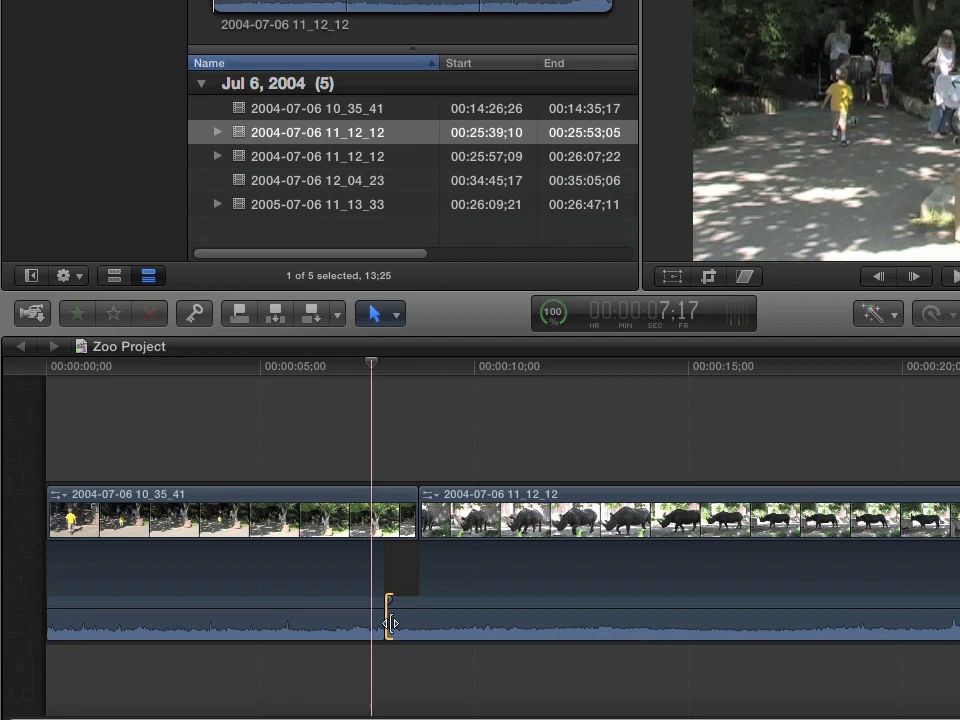
mouse_move(392, 548)
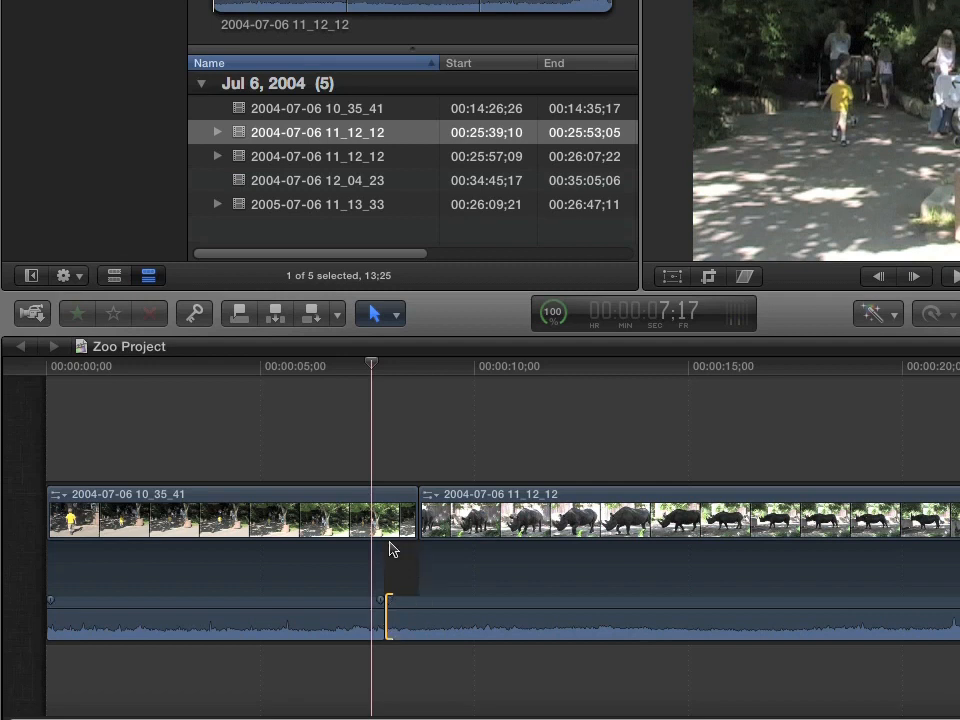
mouse_move(398, 625)
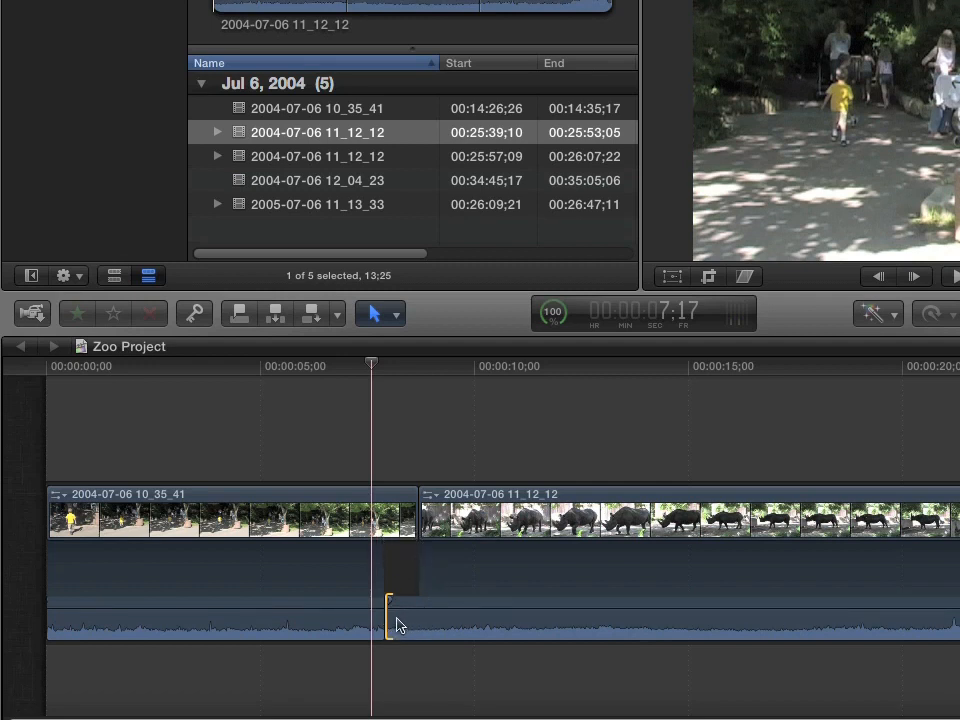
mouse_move(393, 668)
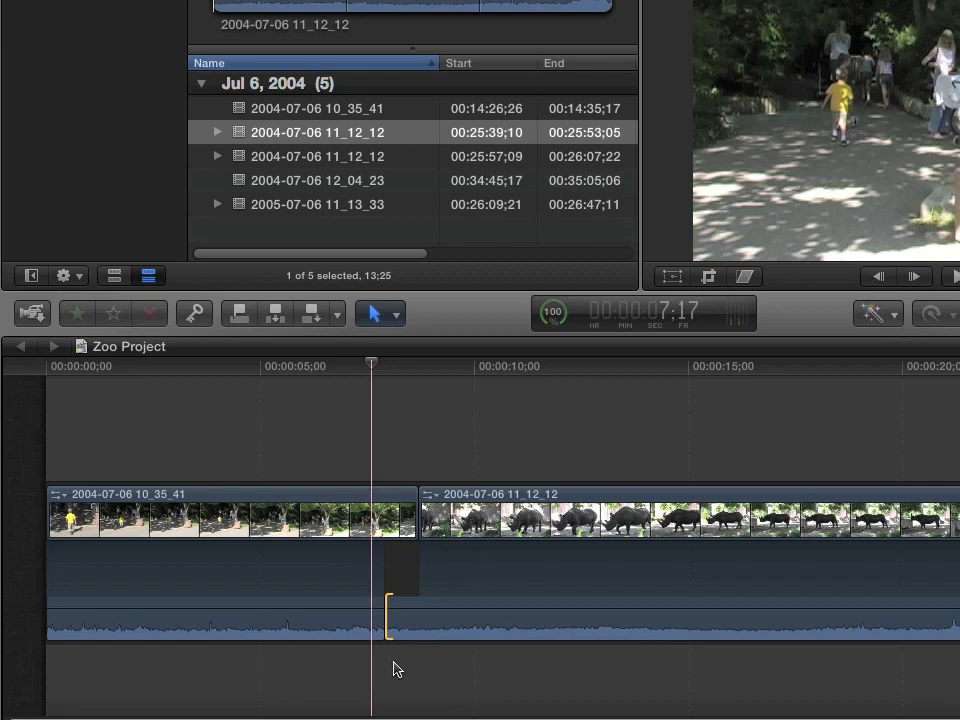
mouse_move(450, 628)
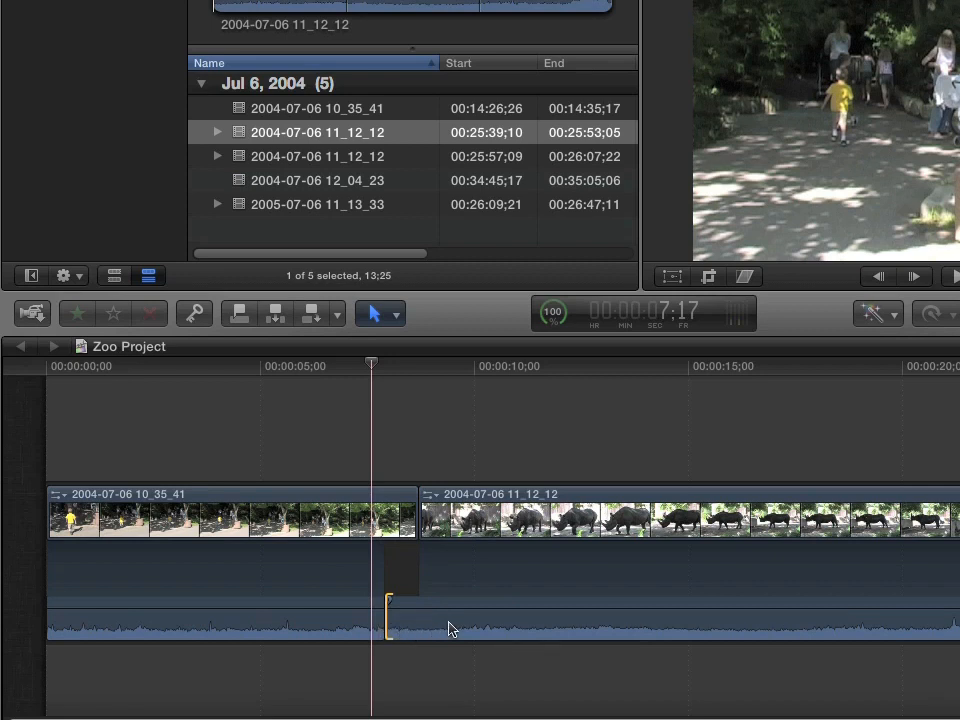
mouse_move(460, 642)
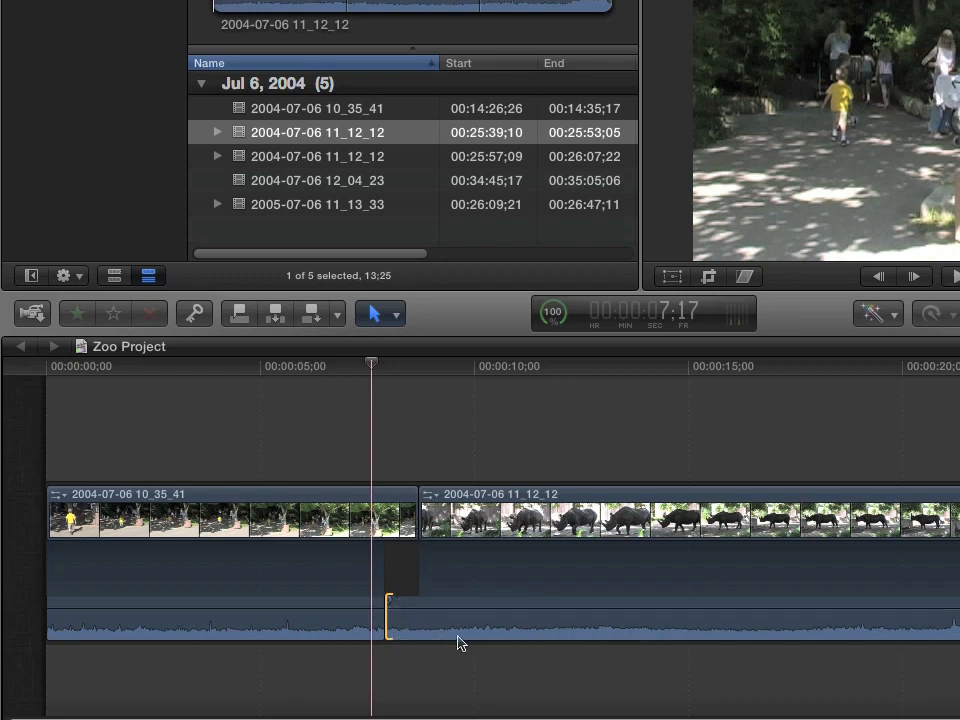
mouse_move(465, 674)
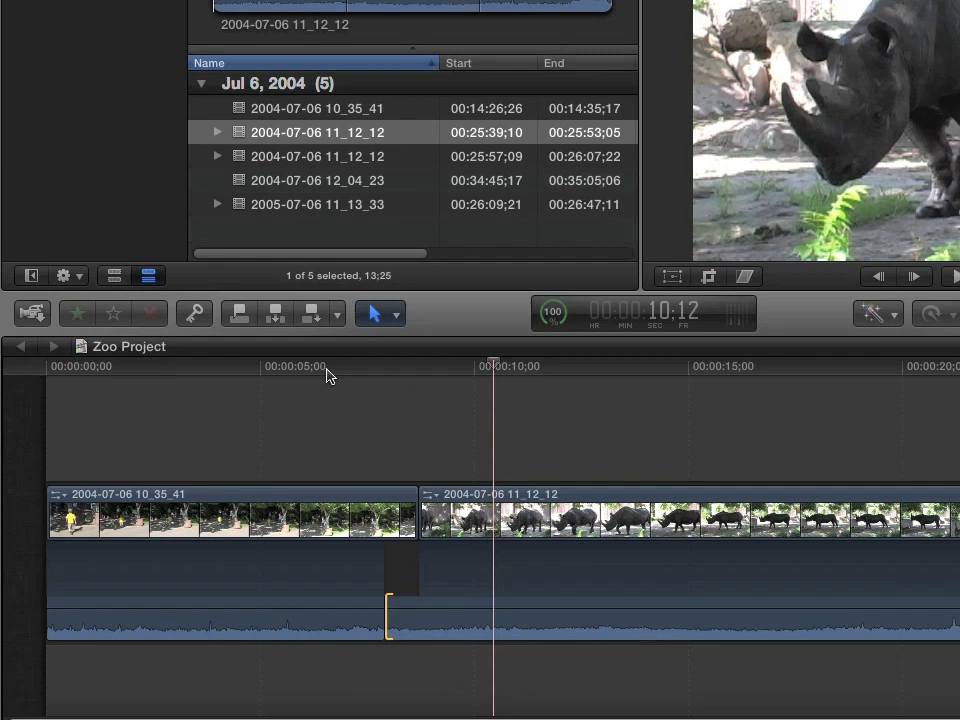
mouse_move(390, 614)
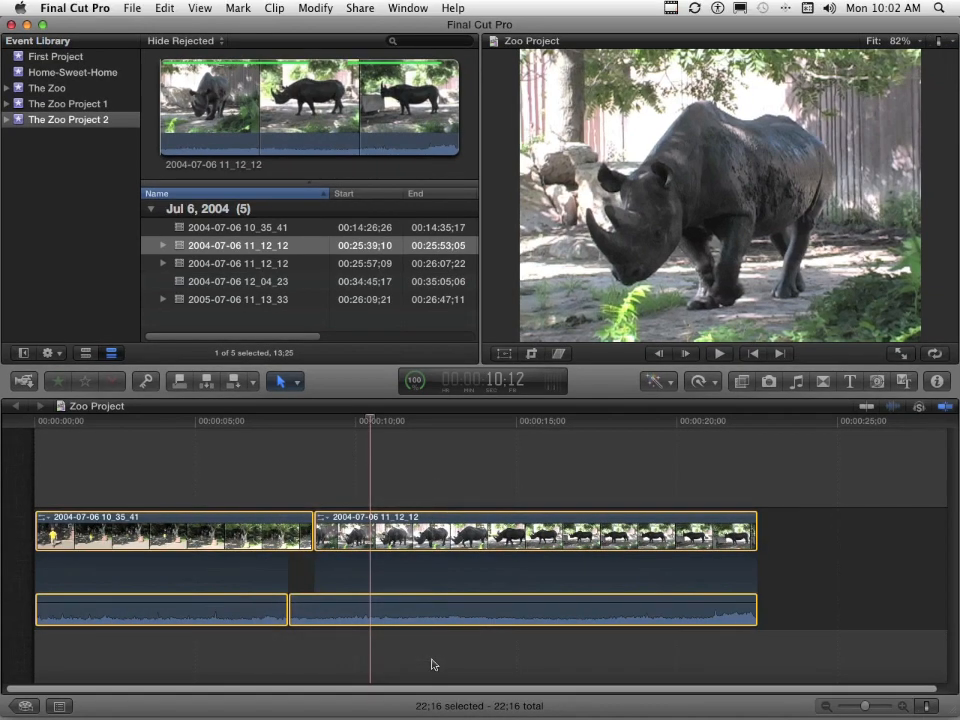
- Collapse Audio/Video on both clips, then move the playhead before the cut to review
click(273, 7)
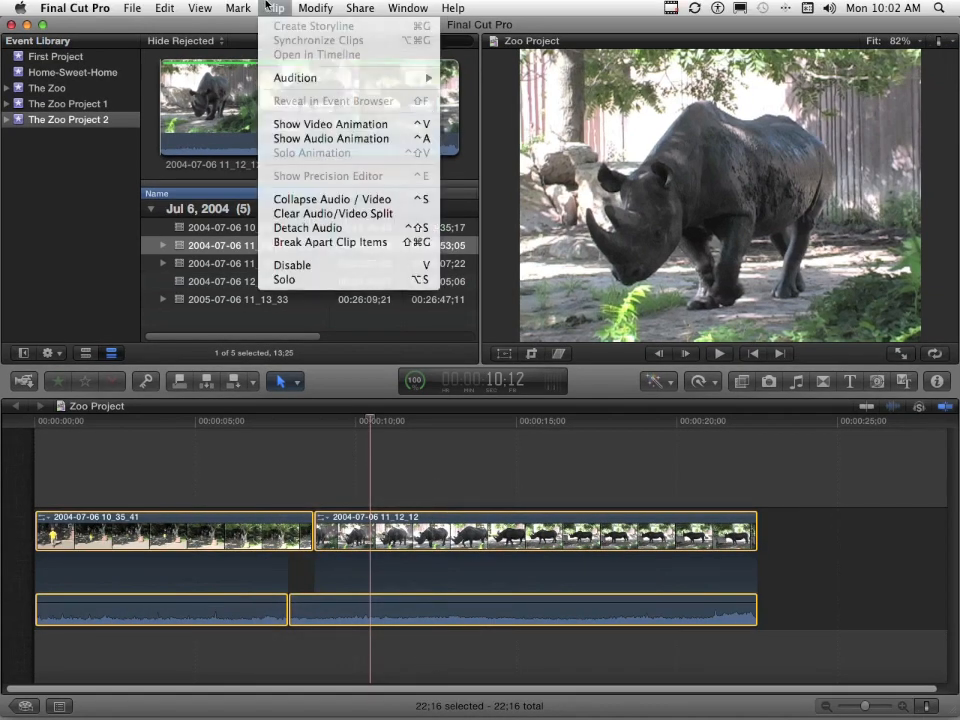
mouse_move(332, 199)
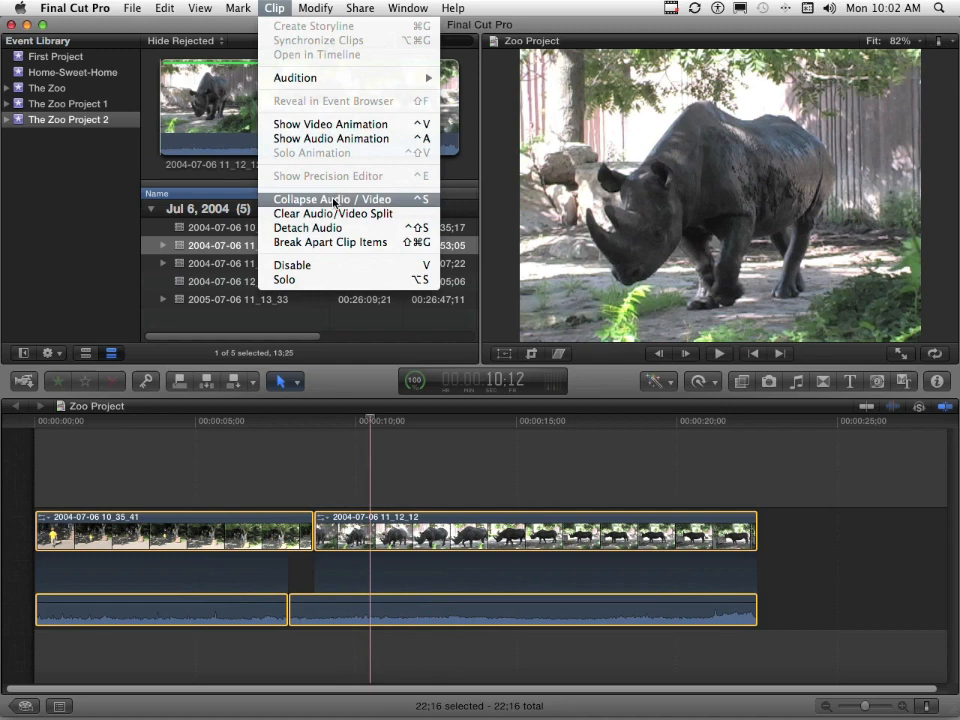
click(332, 199)
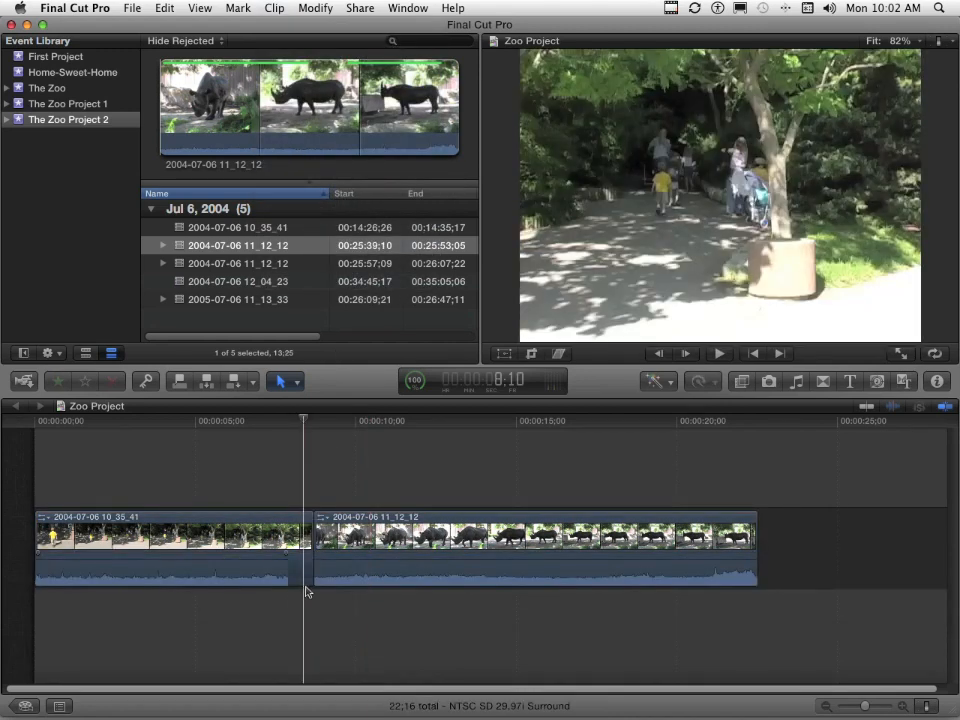
click(263, 420)
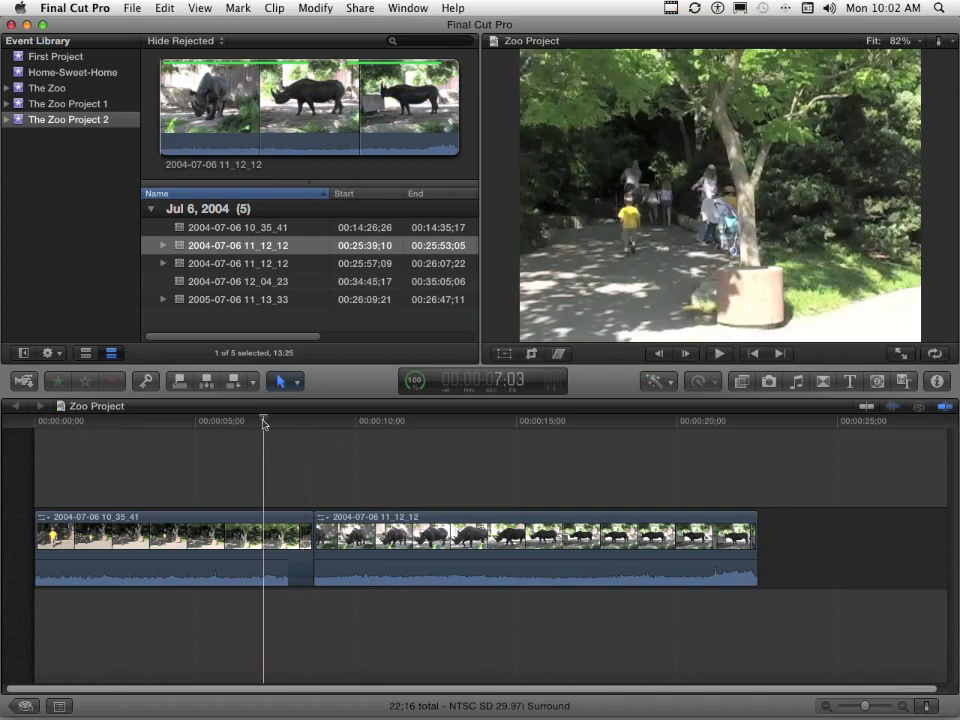
click(718, 353)
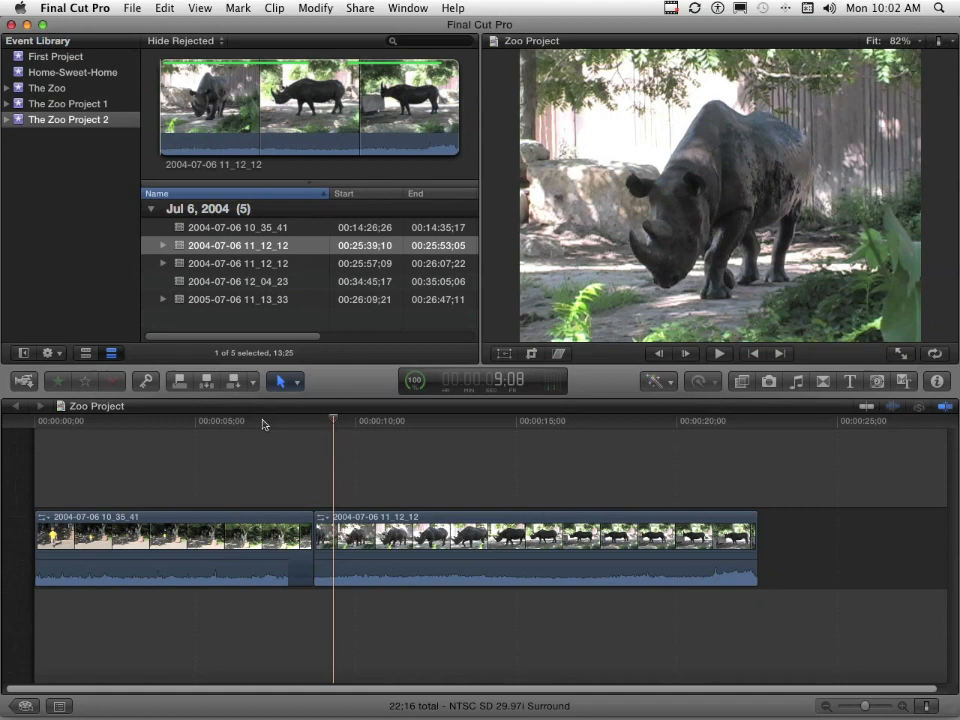
mouse_move(261, 468)
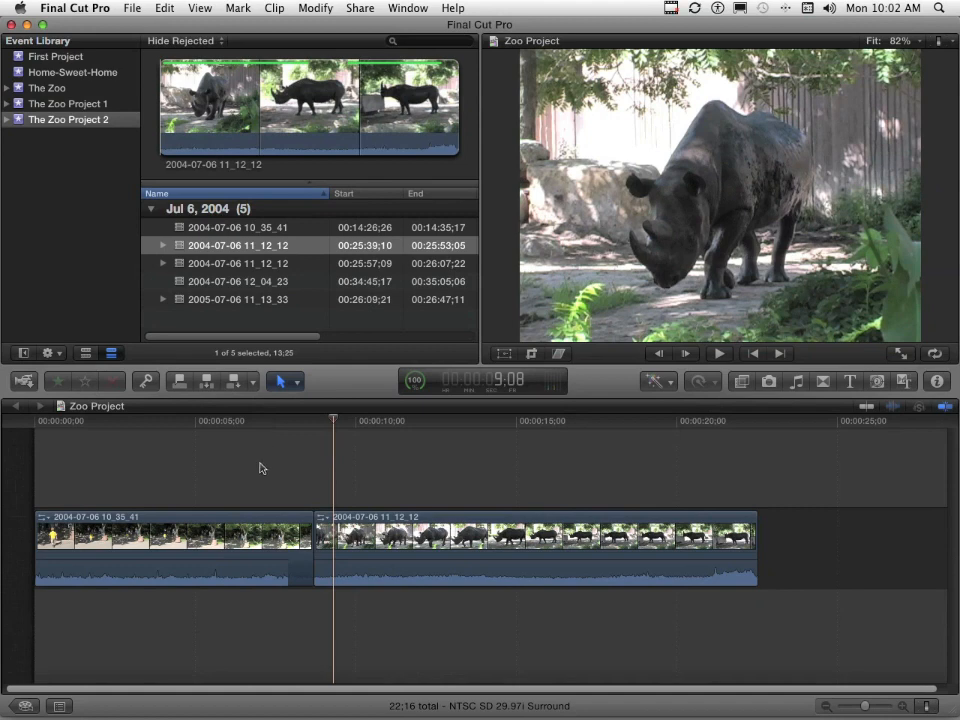
- Select all clips, clear the audio/video split, and play back the rhino clip
key(cmd+a)
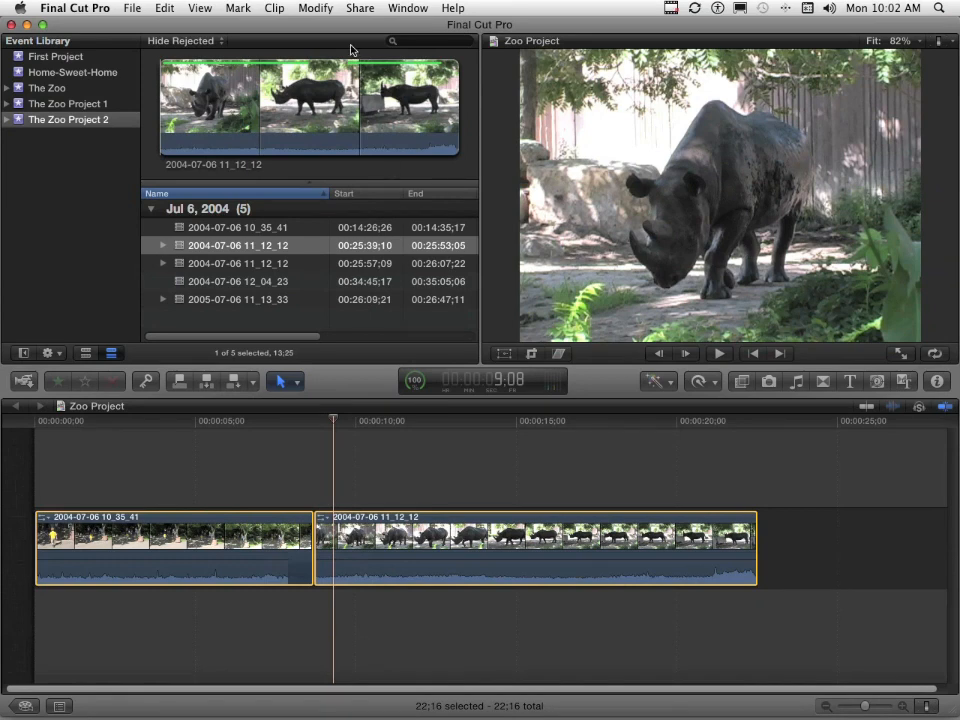
click(273, 8)
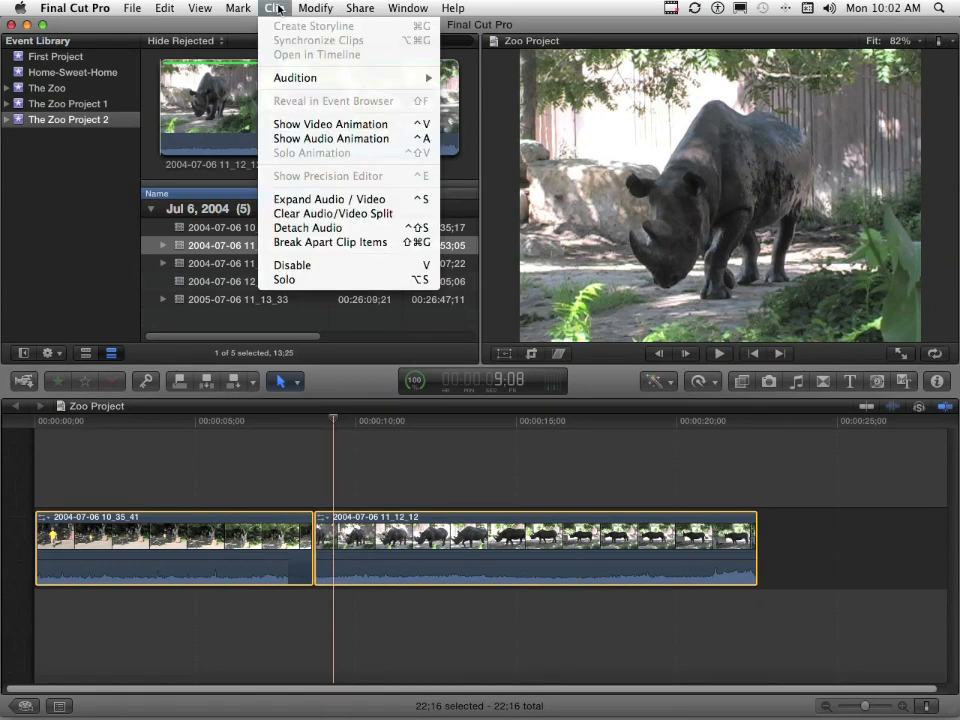
mouse_move(333, 213)
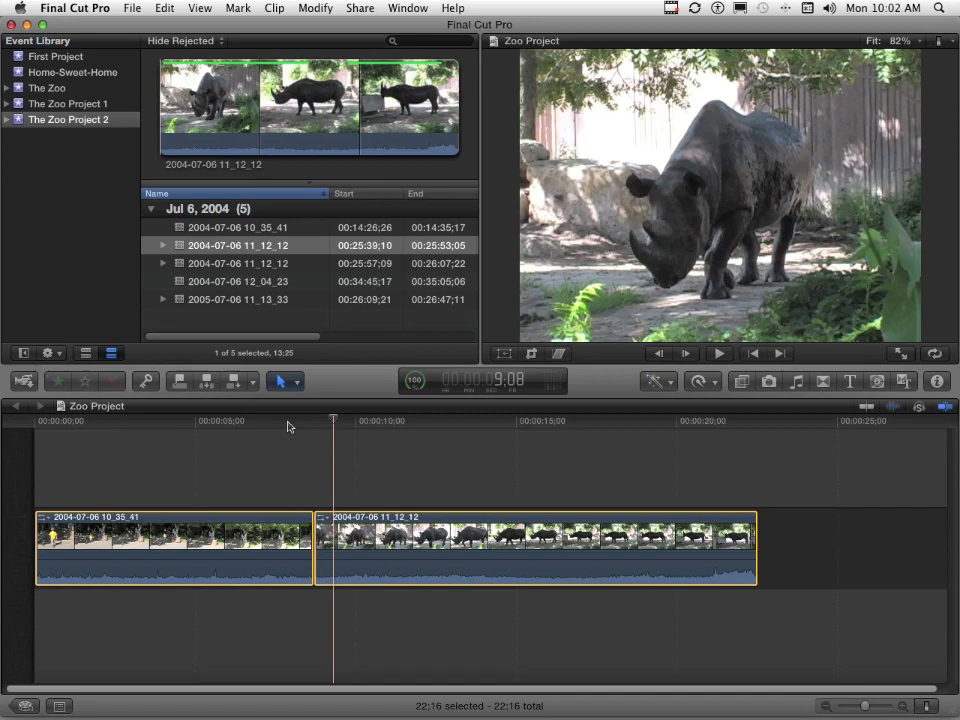
click(718, 353)
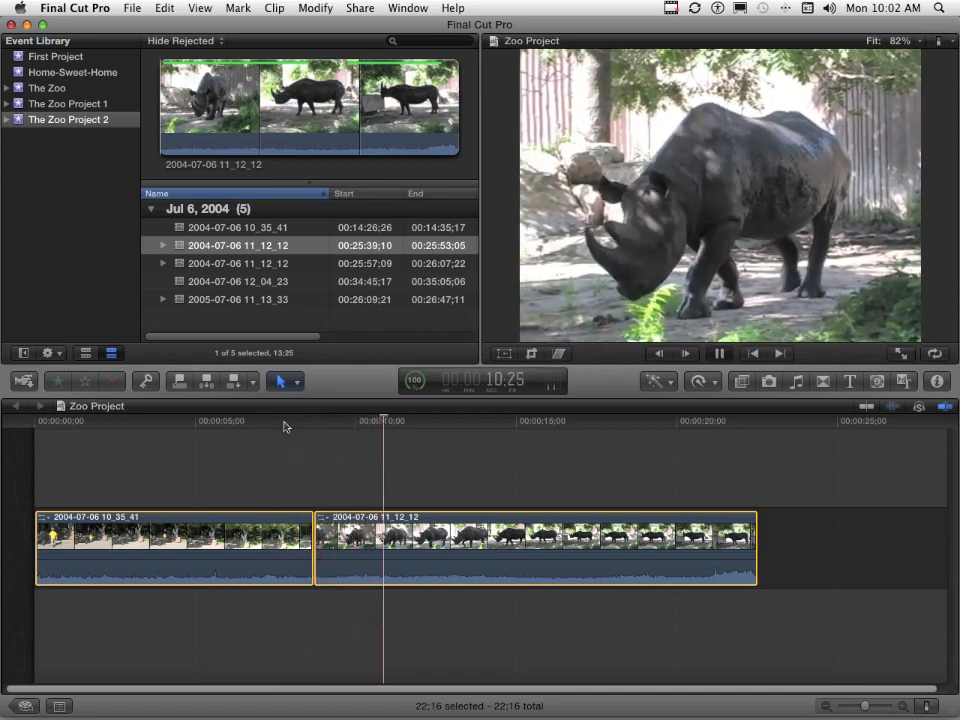
click(718, 353)
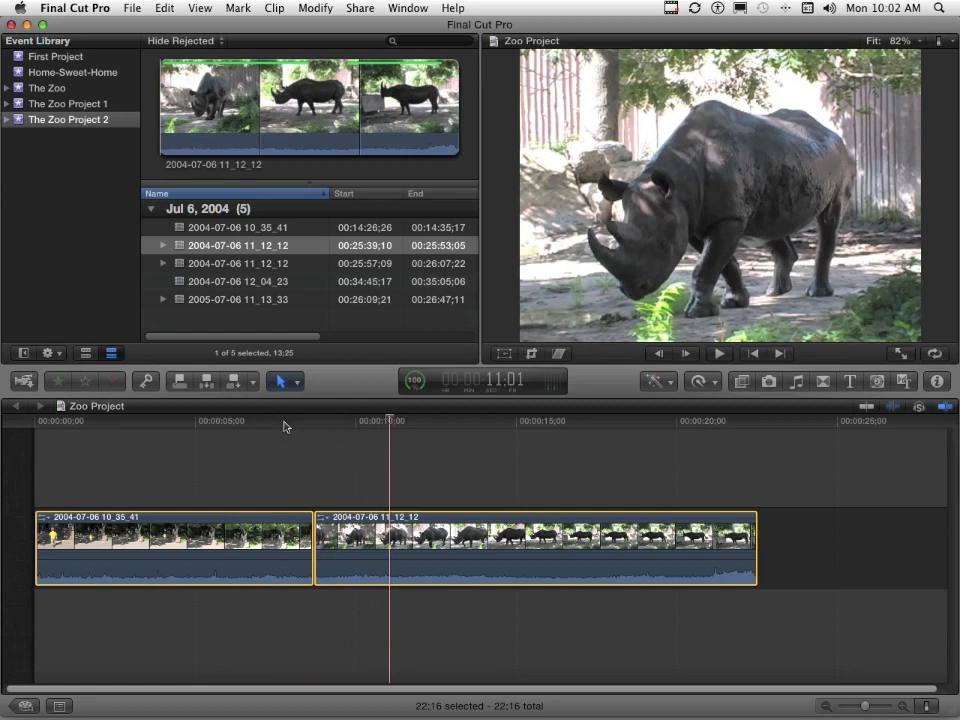